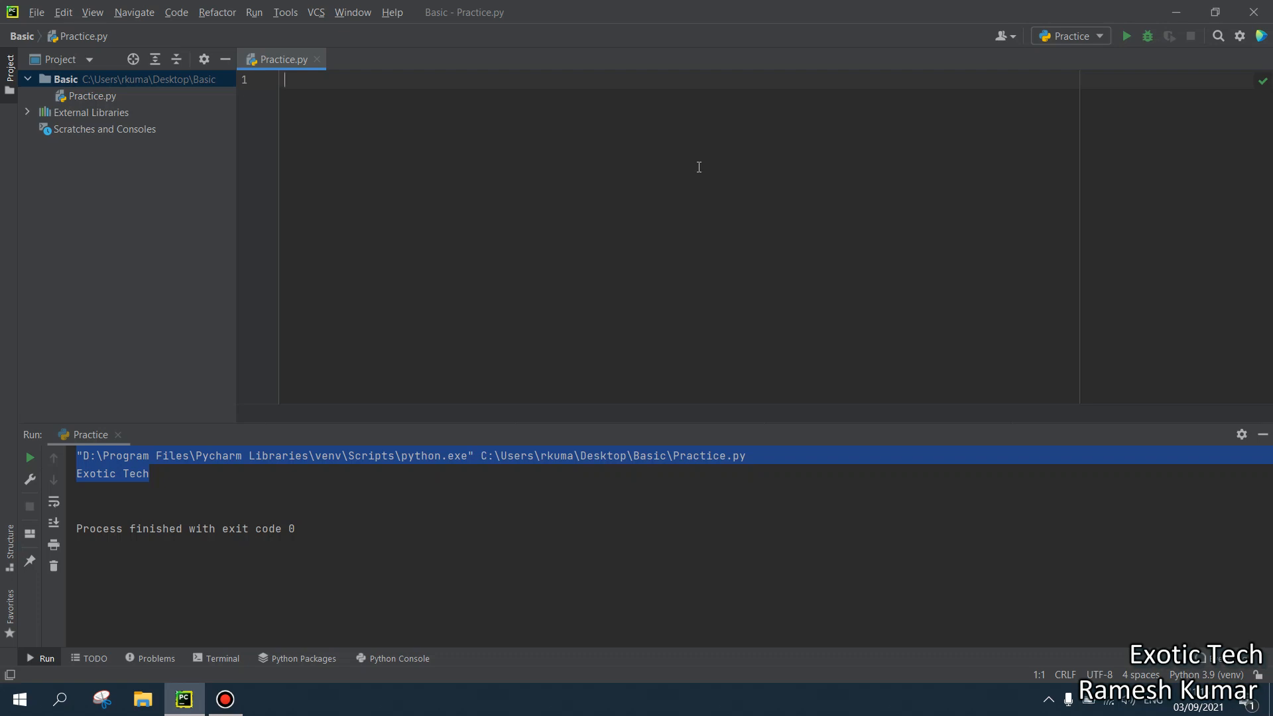
Write class Science whose __init__ prints 'Exotic Tech', then add t = Science() and print().
{"action": "type", "text": "class"}
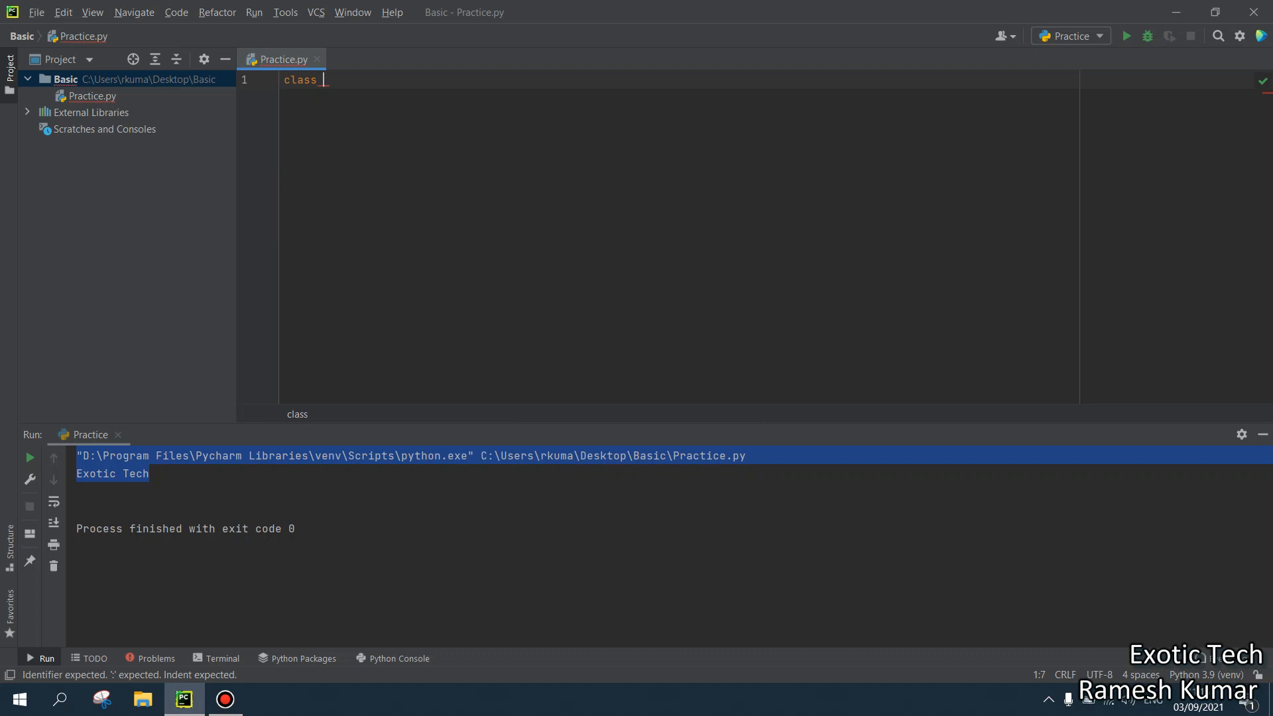
{"action": "type", "text": "Science"}
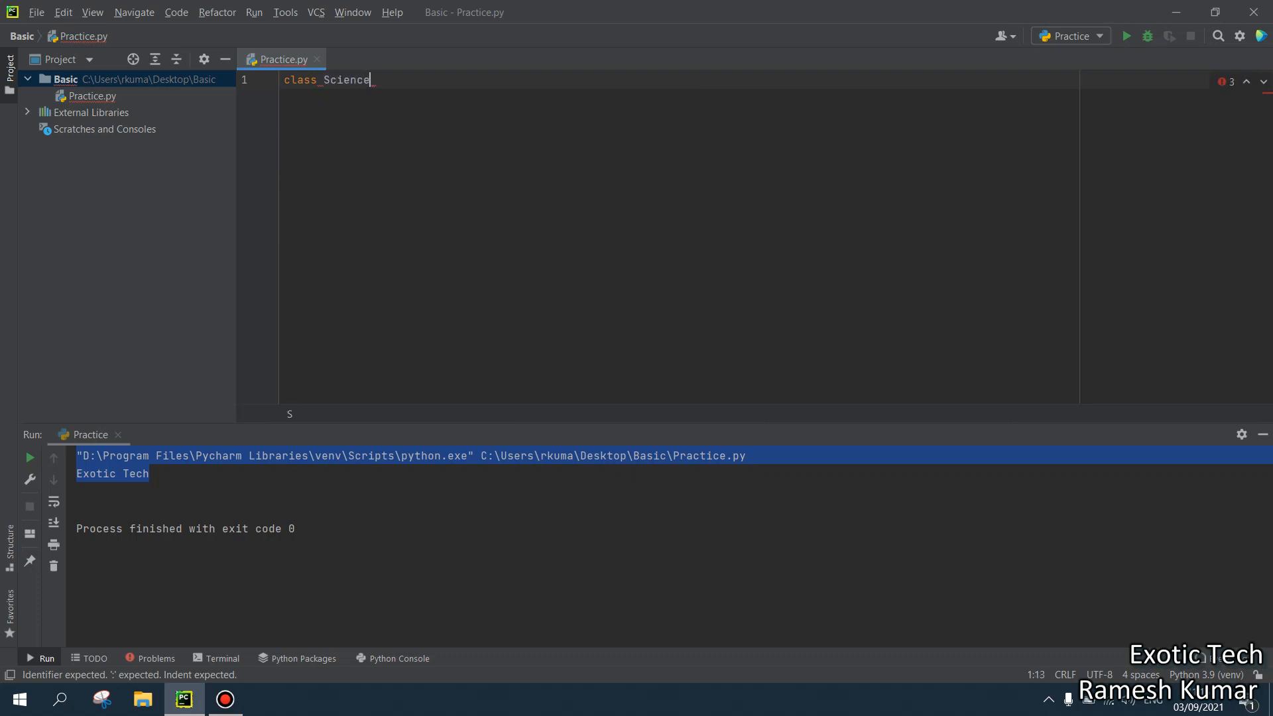
{"action": "key", "text": "enter"}
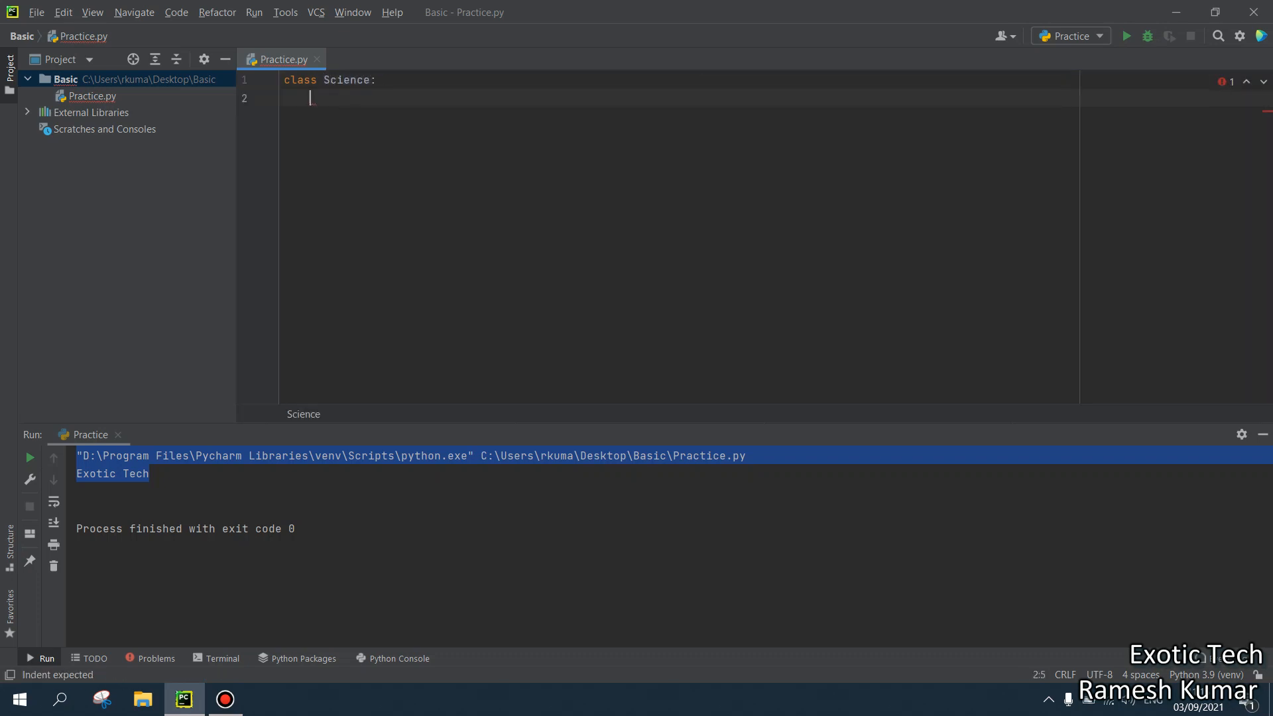
{"action": "type", "text": "def"}
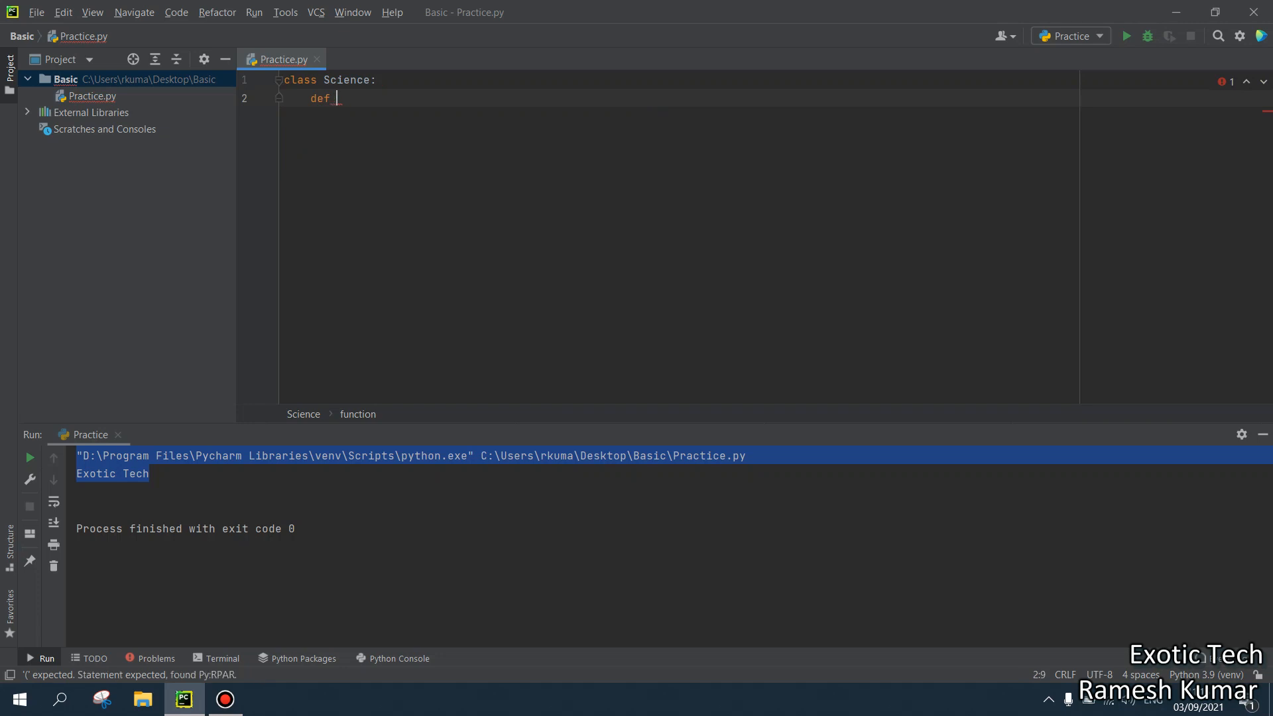
{"action": "type", "text": "__init__(self):"}
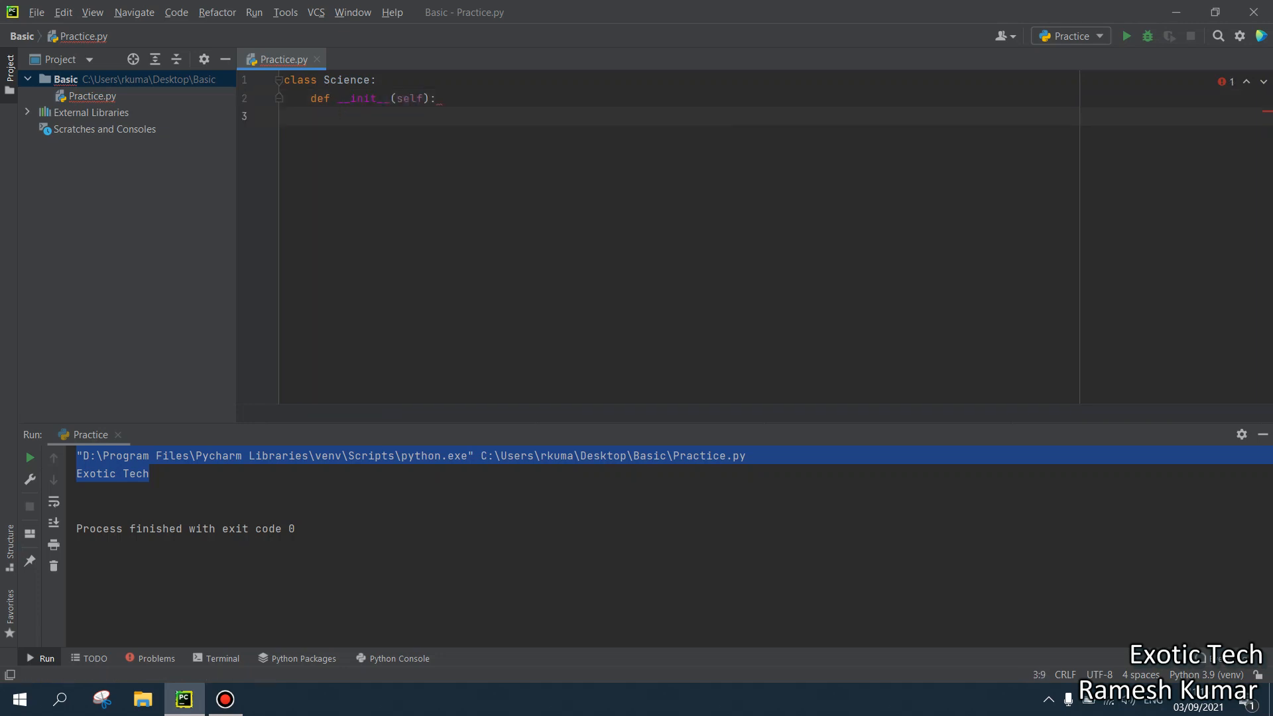
{"action": "type", "text": "print(\"\")"}
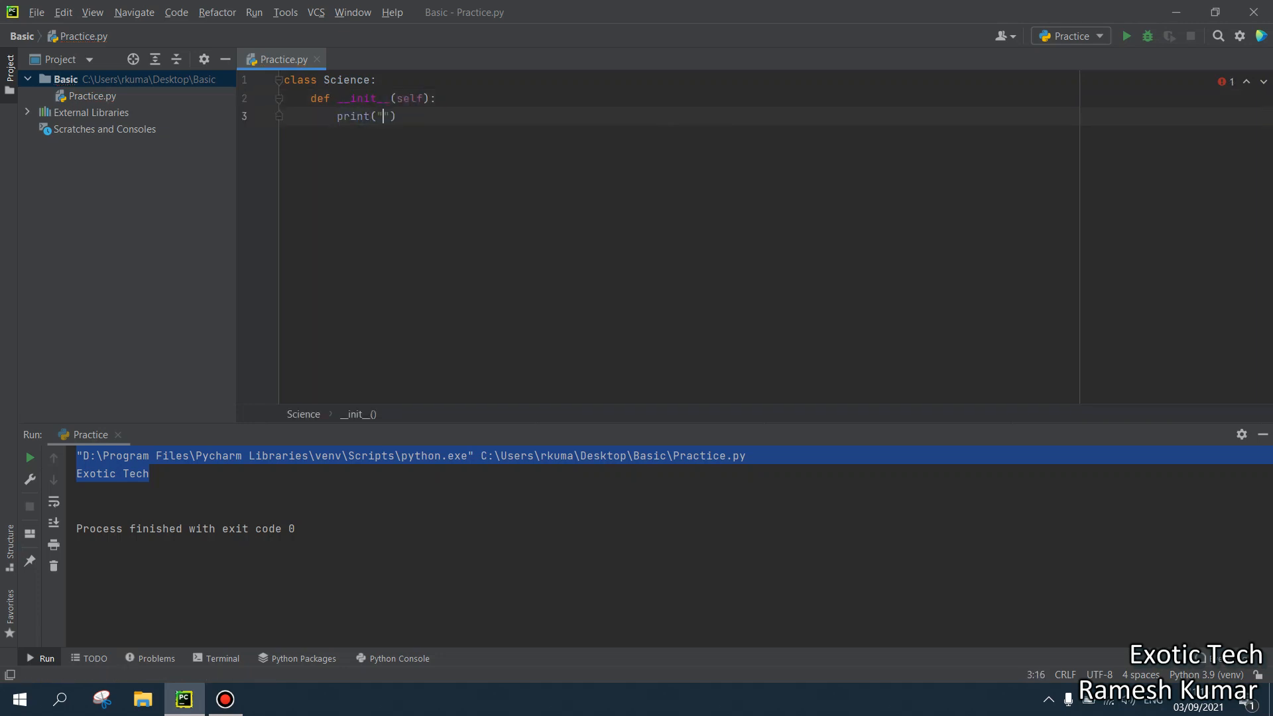
{"action": "type", "text": "Exotic Tech"}
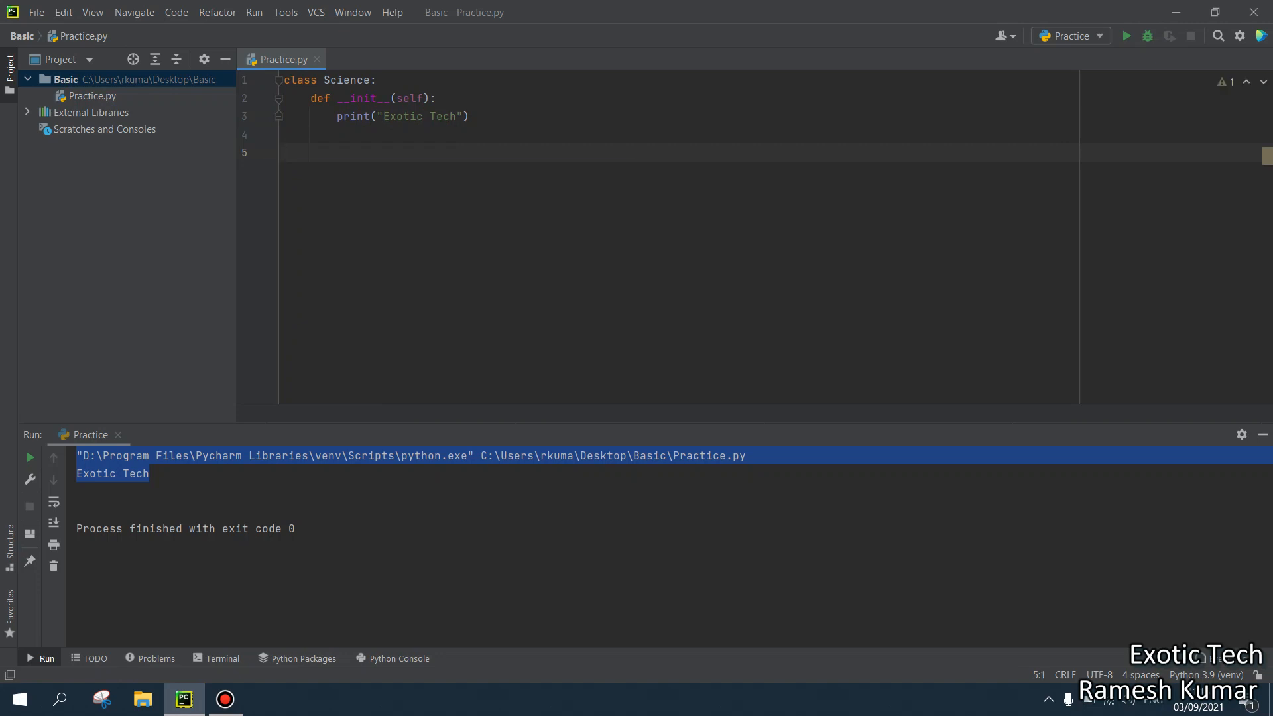
{"action": "type", "text": "t = Science("}
{"action": "type", "text": "print("}
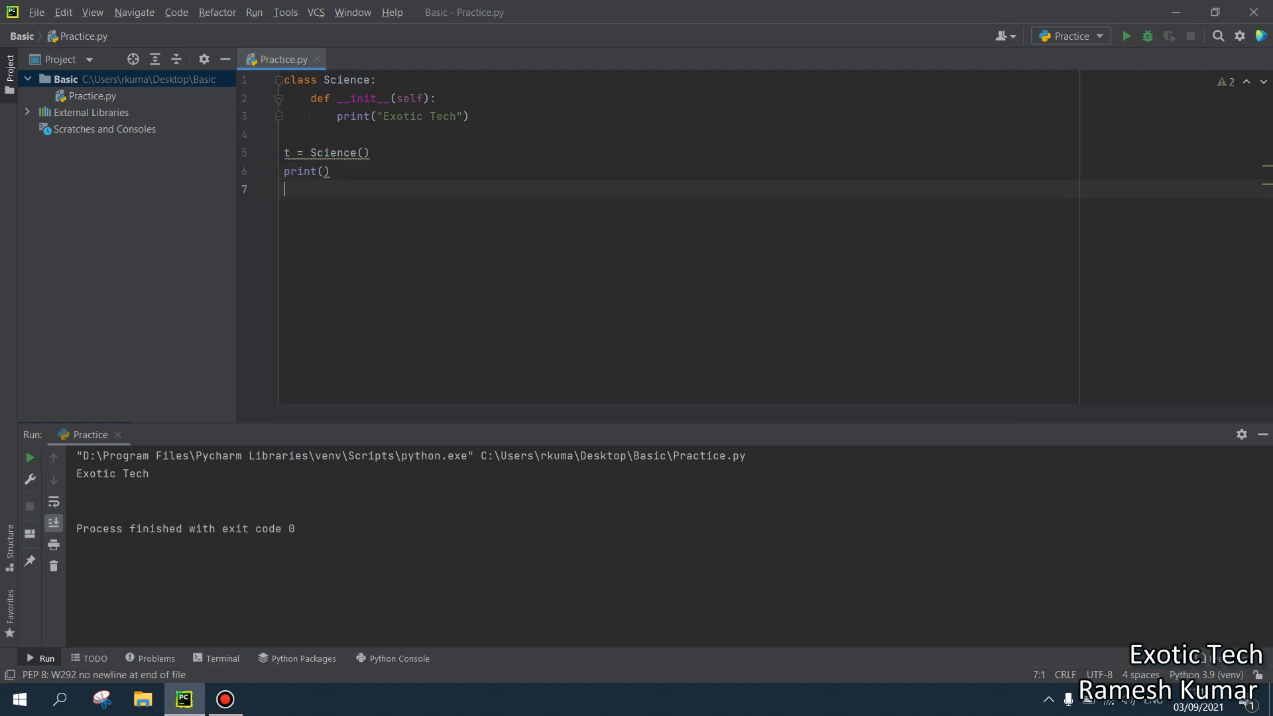
Add subclass Subject(Science) with __init__ calling super().__init__() and printing 'New here'.
{"action": "type", "text": "class"}
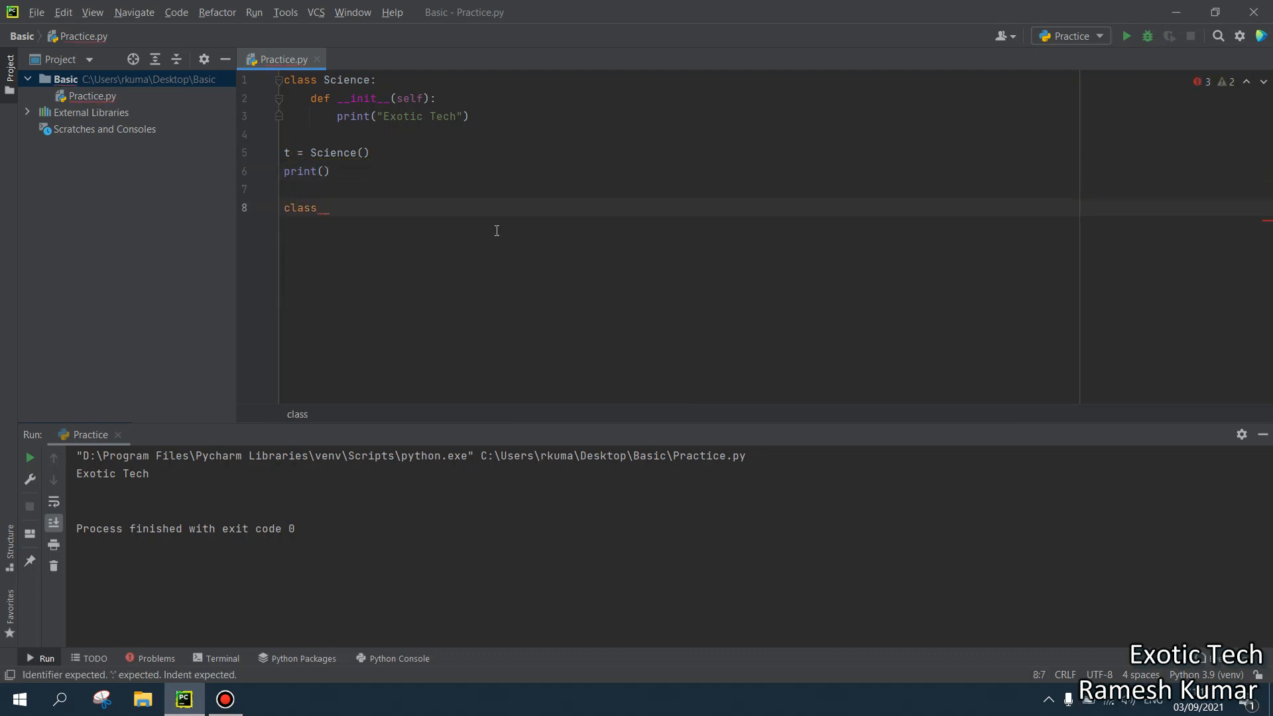
{"action": "type", "text": "Sub"}
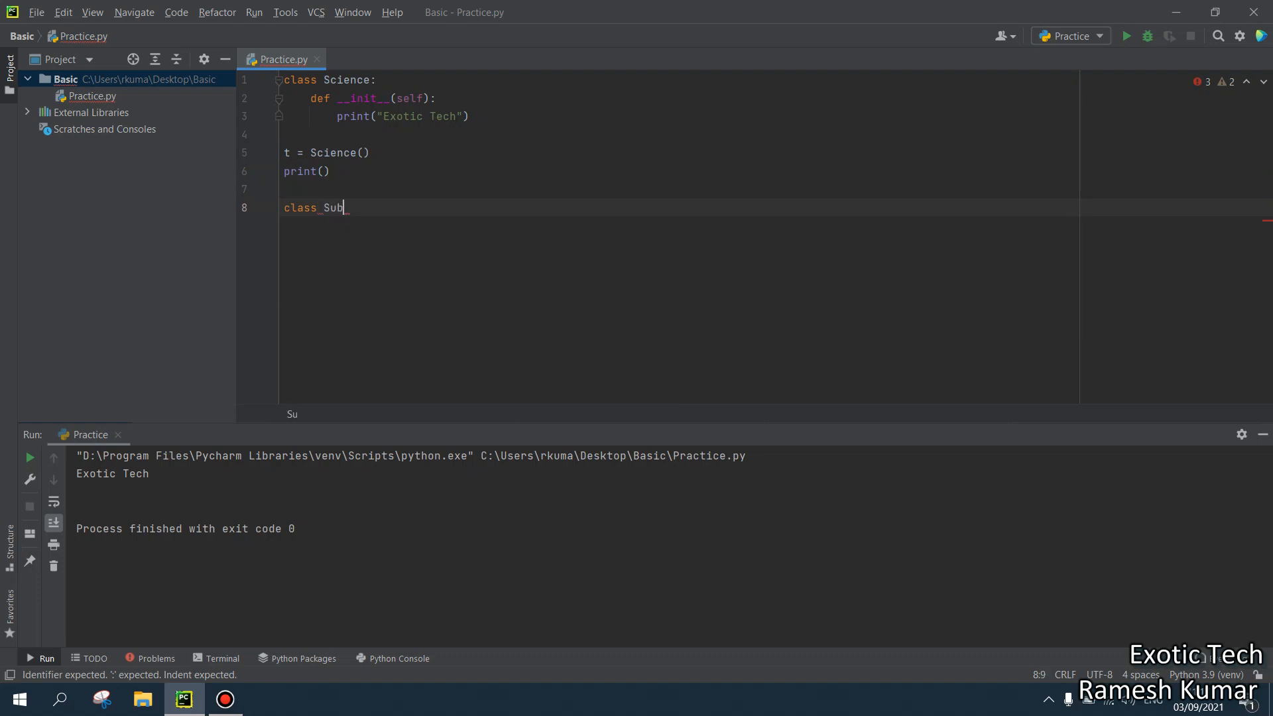
{"action": "type", "text": "ject(Science):"}
{"action": "type", "text": "d"}
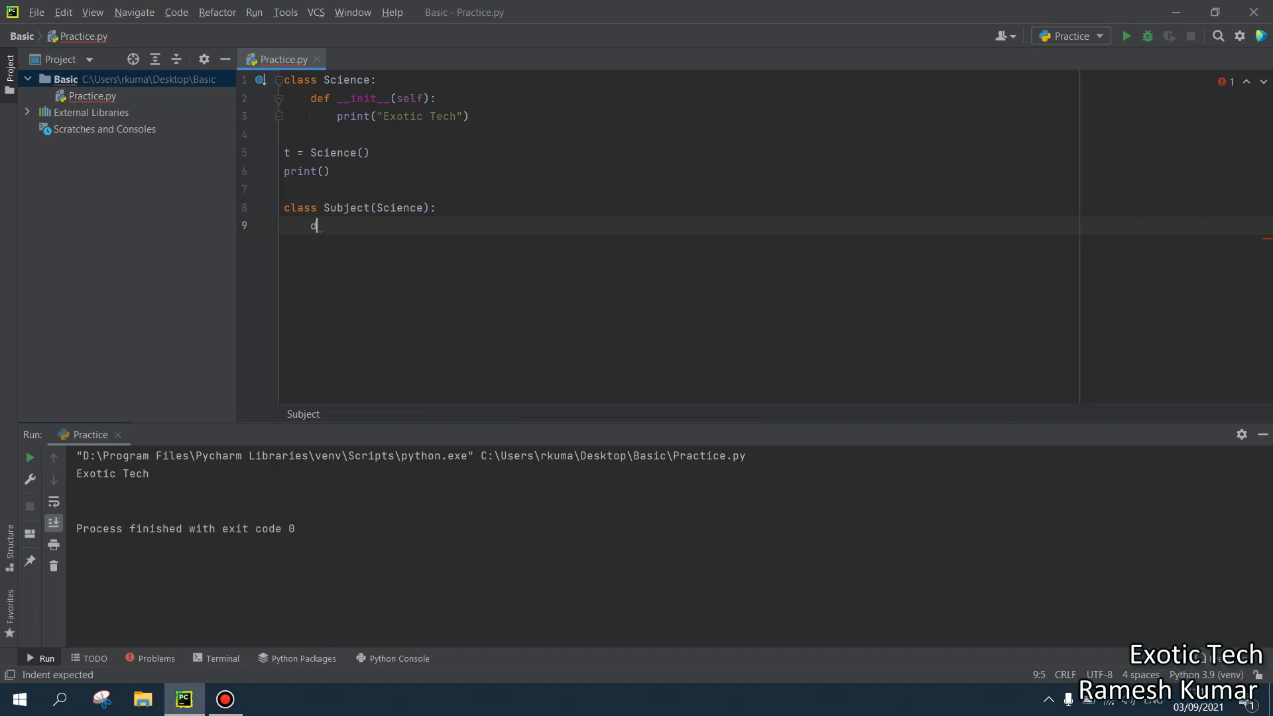
{"action": "type", "text": "ef __init__(self):"}
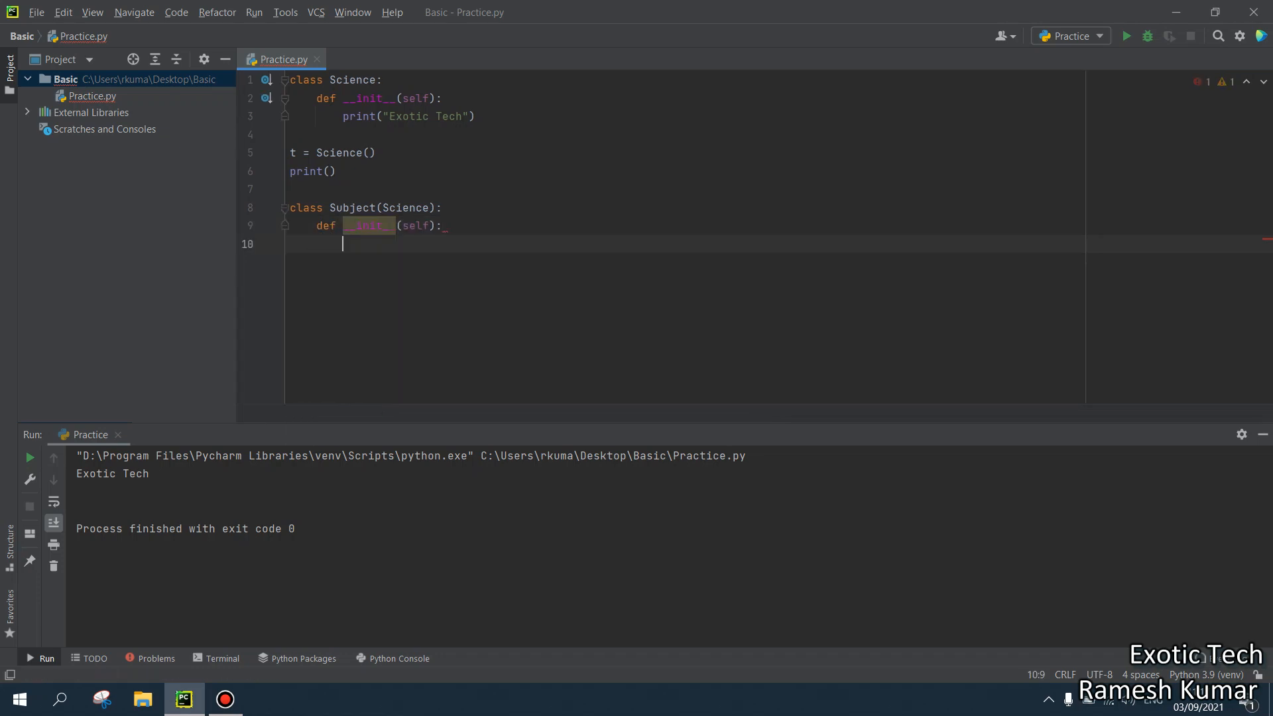
{"action": "type", "text": "super().__init__("}
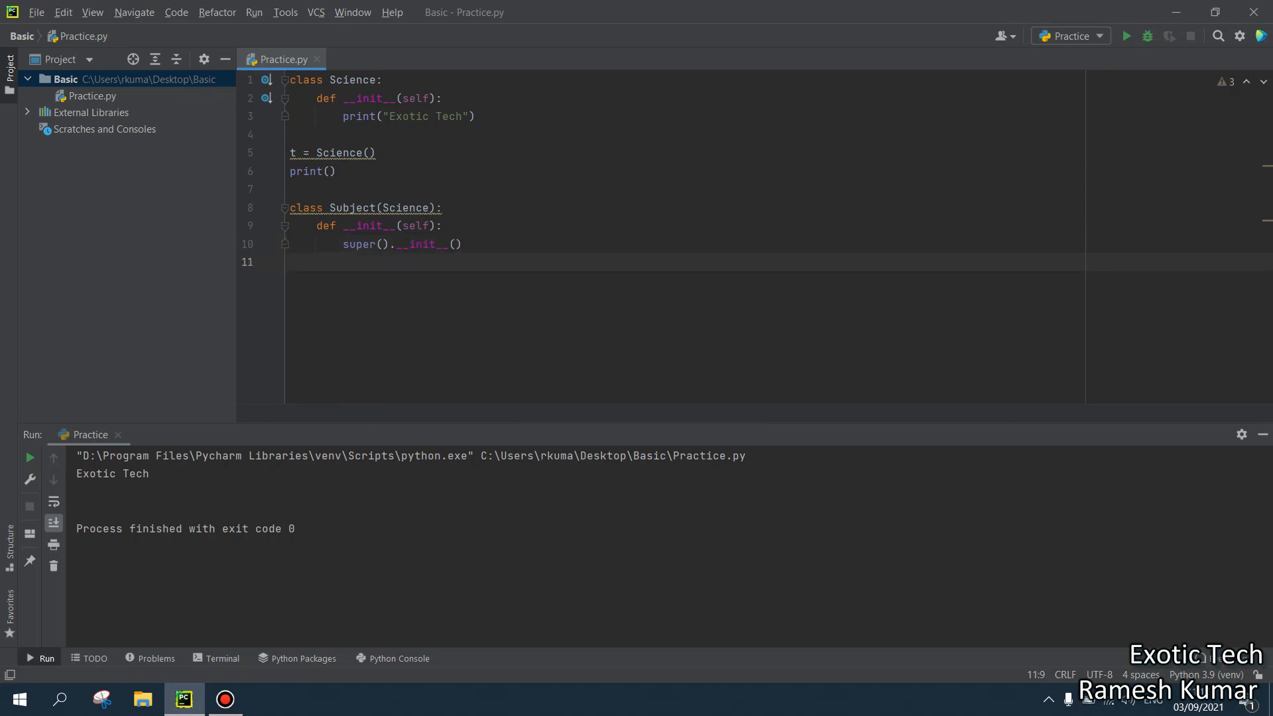
{"action": "type", "text": "print"}
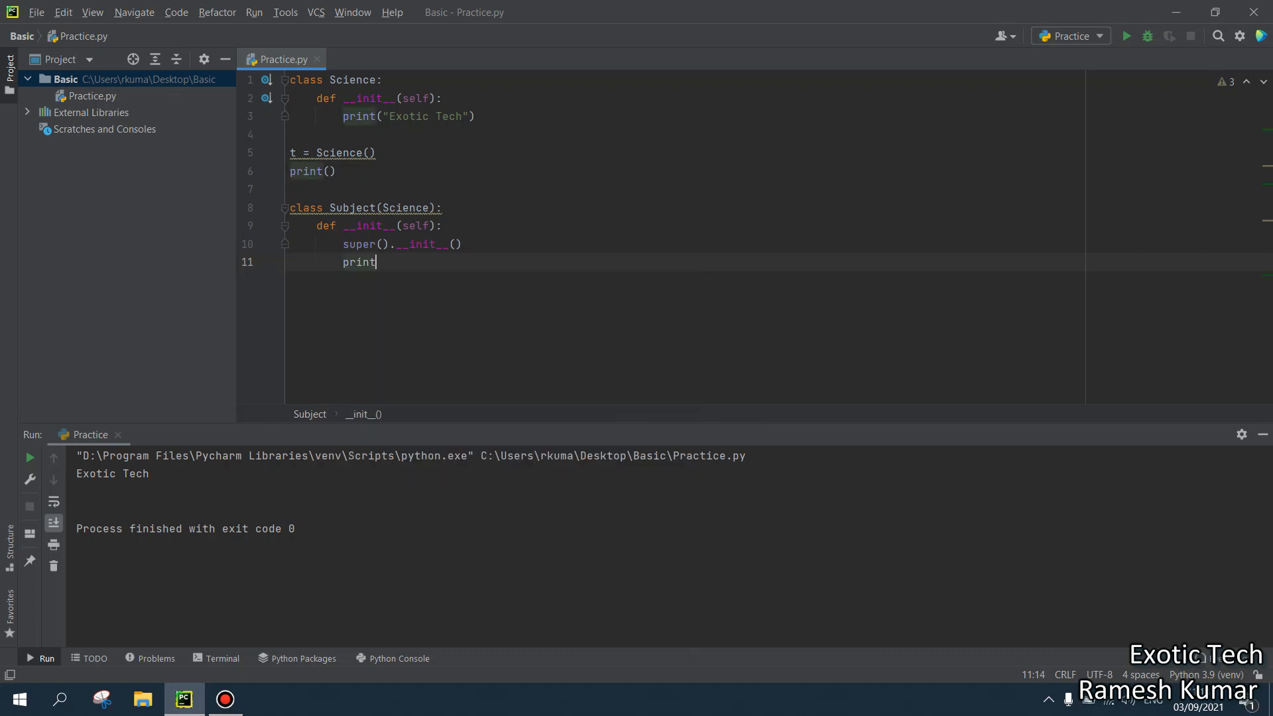
{"action": "type", "text": "(\"\")"}
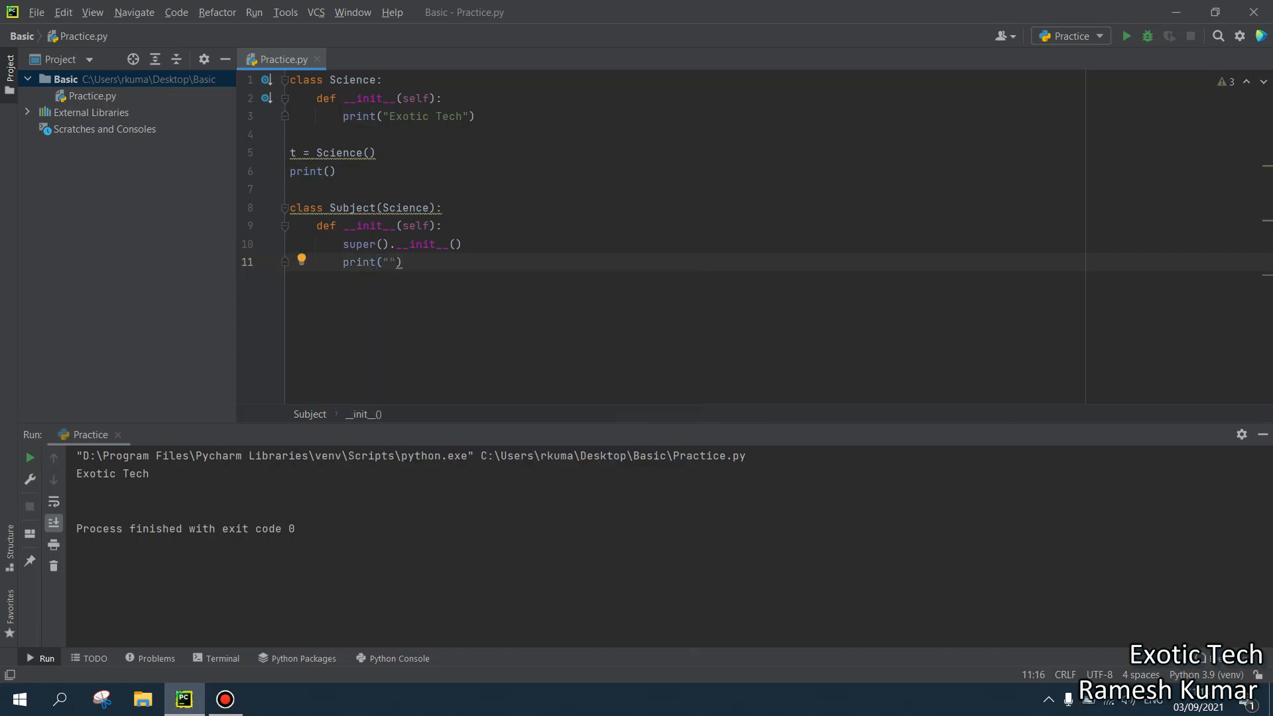
{"action": "type", "text": "New eh"}
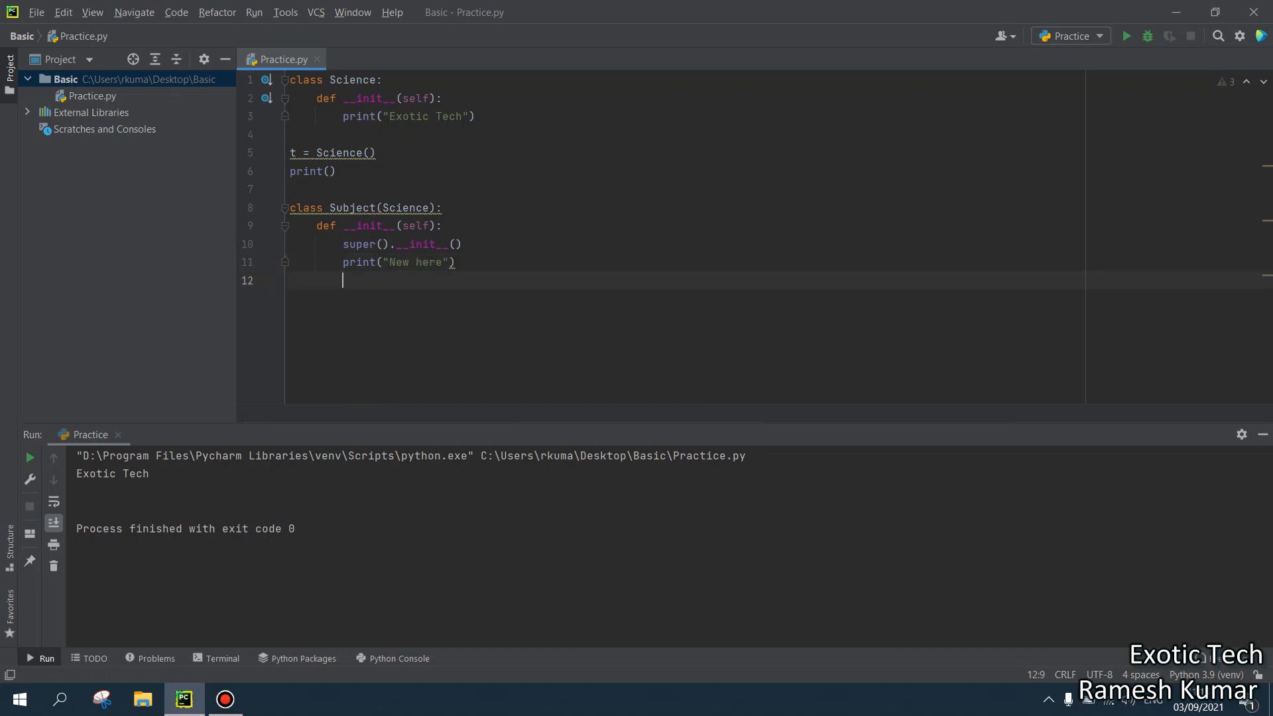
Replace the Science instance with t1 = Subject() and run, printing 'Exotic Tech' then 'New here'.
{"action": "left_click_drag", "start_coordinate": [289, 153], "coordinate": [337, 171]}
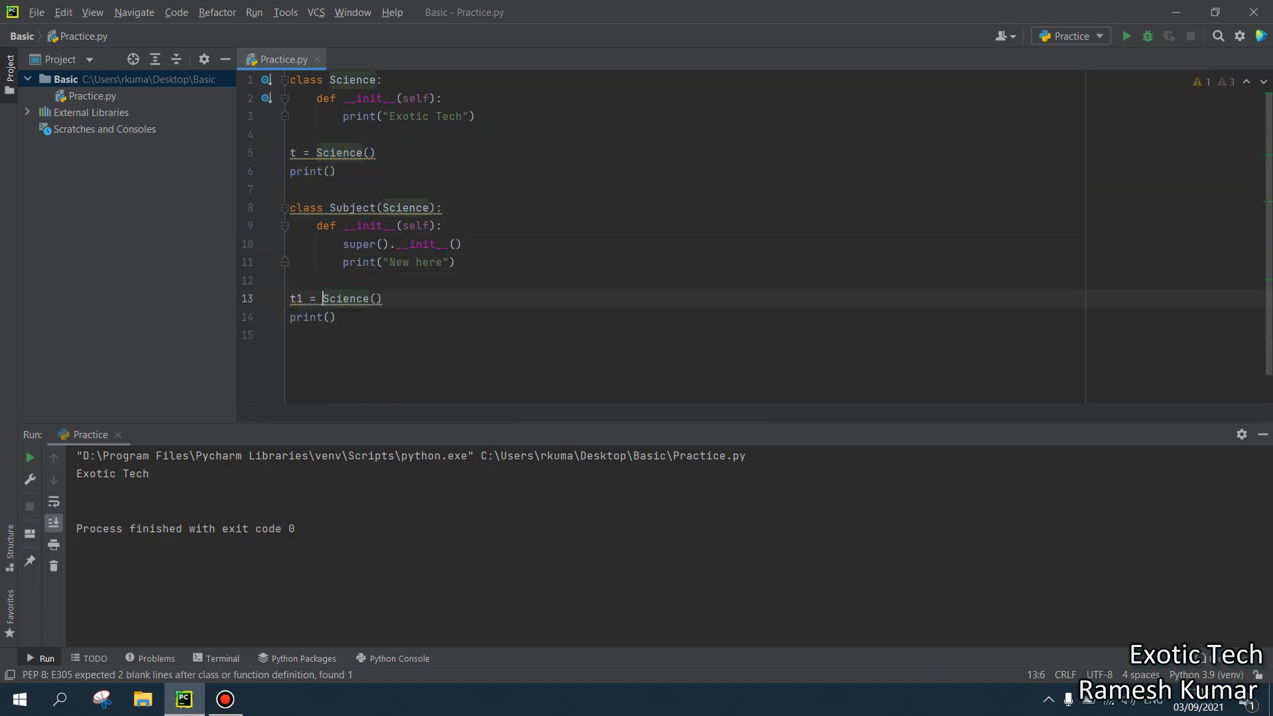
{"action": "double_click", "coordinate": [345, 298]}
{"action": "type", "text": "ubject"}
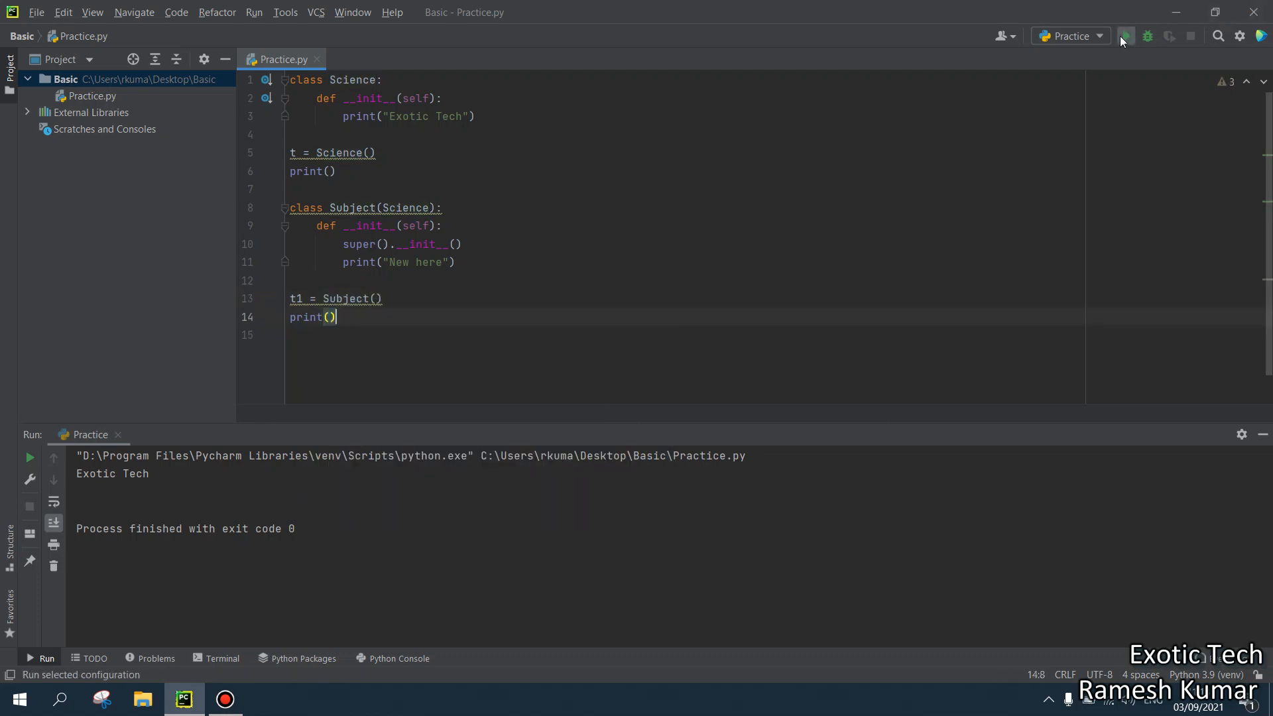
{"action": "left_click", "coordinate": [1125, 36]}
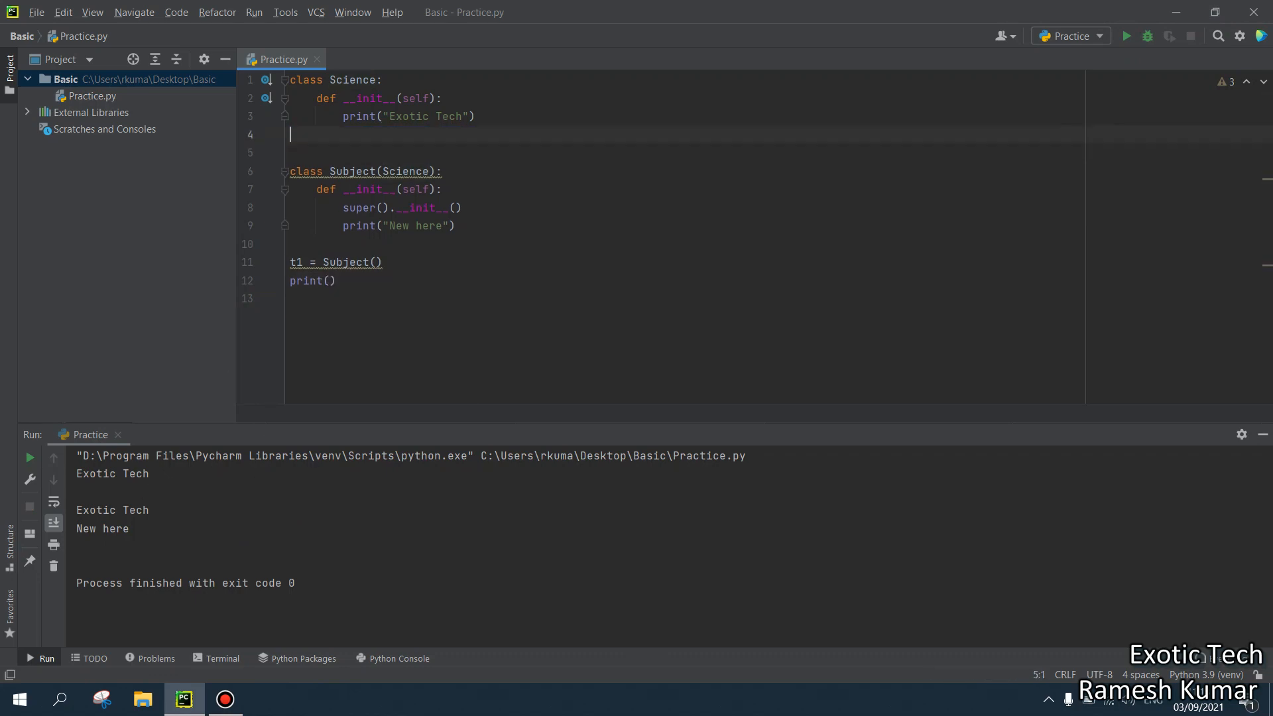
{"action": "left_click", "coordinate": [1125, 36]}
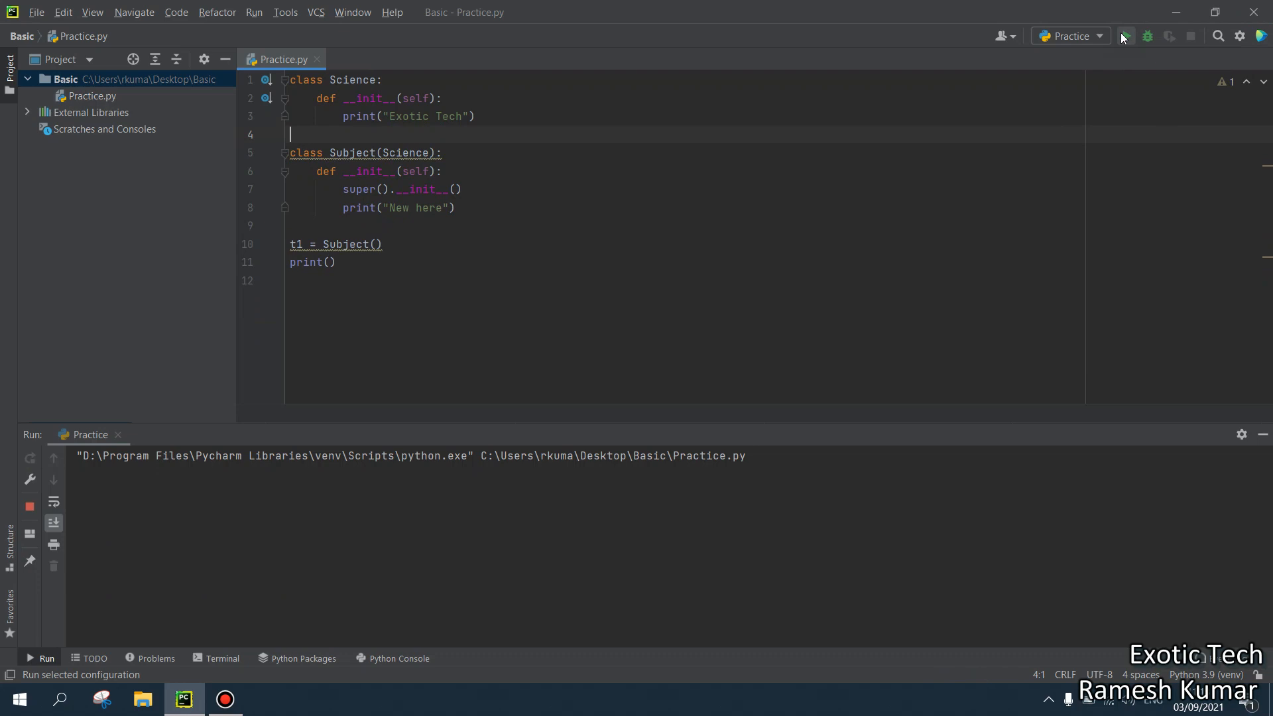
{"action": "left_click", "coordinate": [1125, 36]}
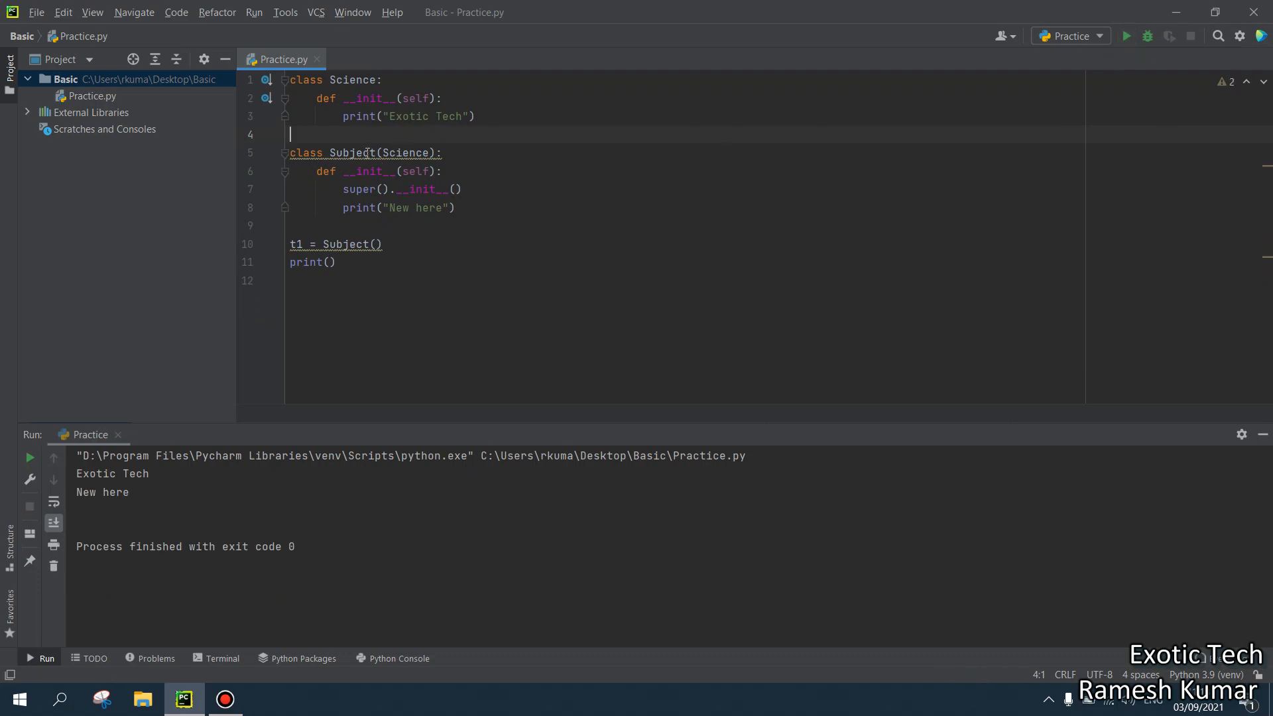
{"action": "mouse_move", "coordinate": [355, 80]}
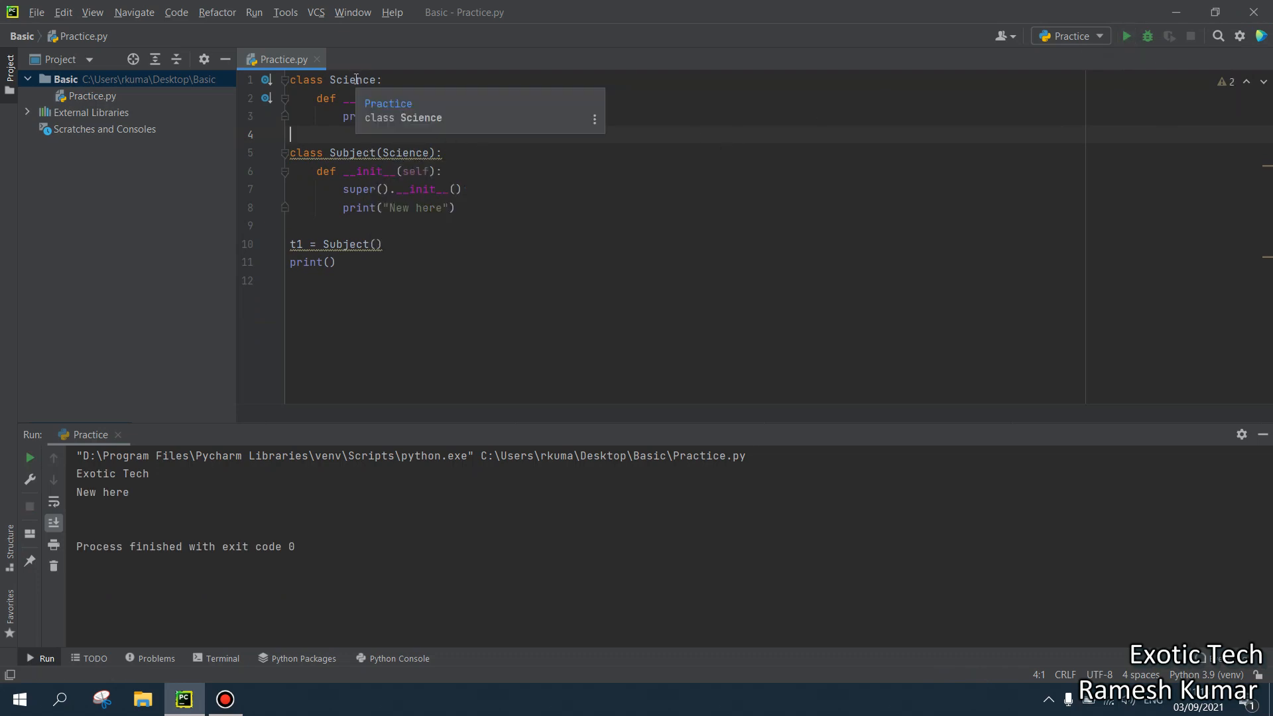
Comment Science as '# parent' and Subject as '#child', and remove the super().__init__() line.
{"action": "type", "text": "#"}
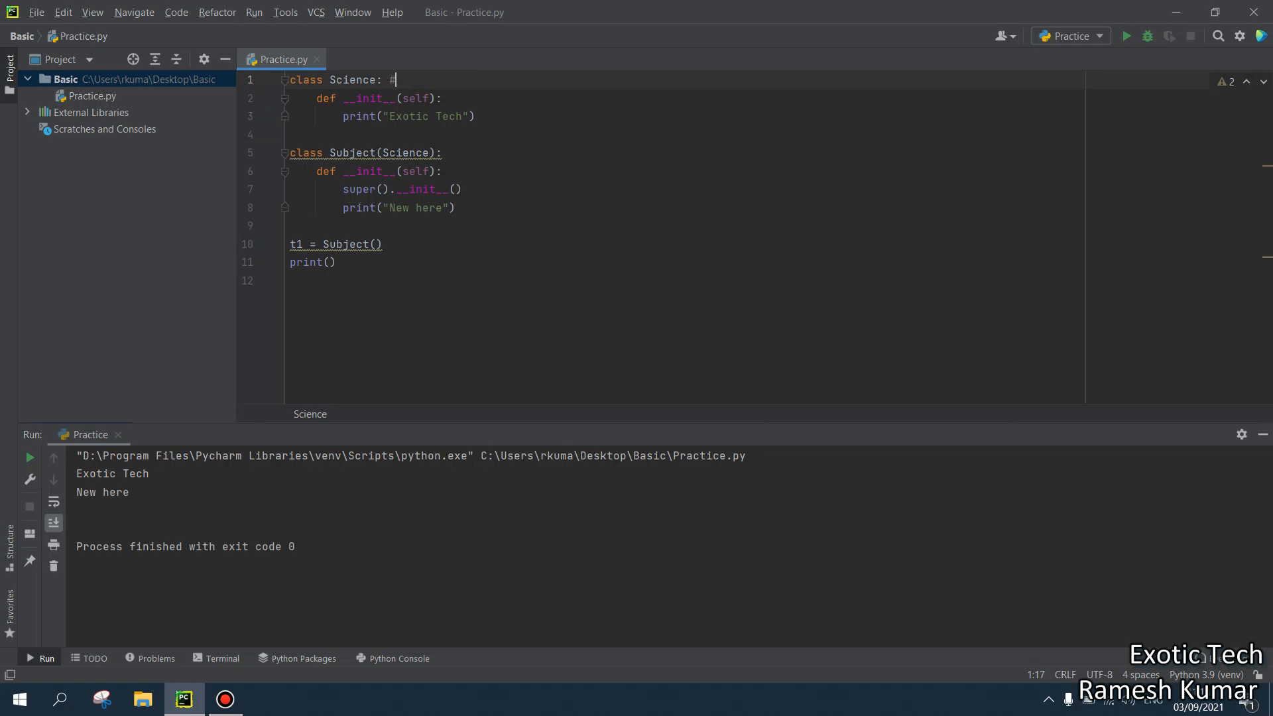
{"action": "type", "text": "parent"}
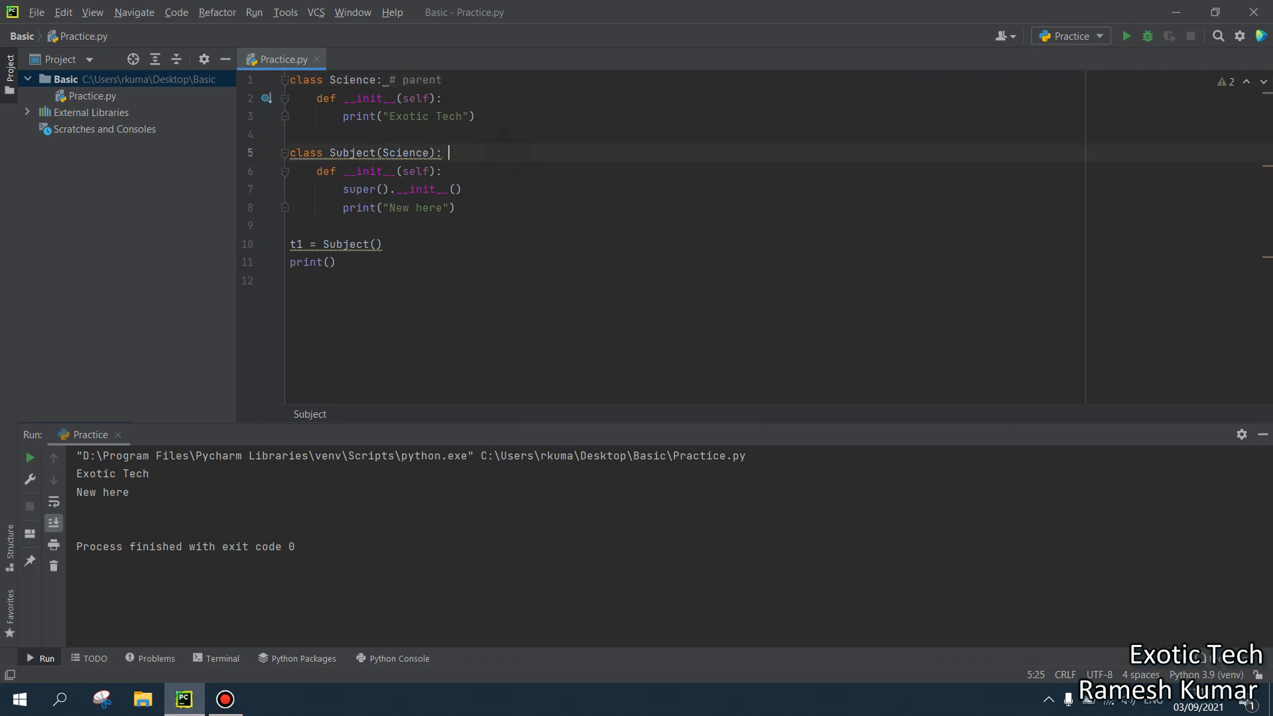
{"action": "type", "text": "#child"}
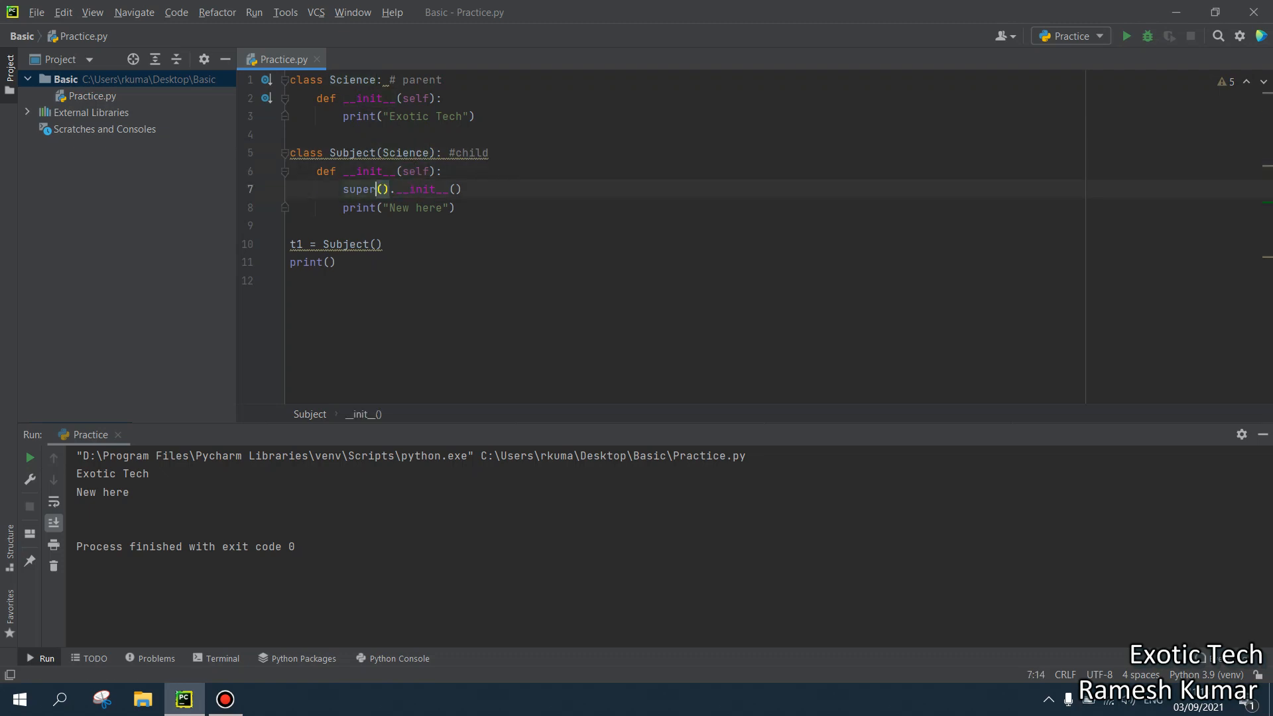
{"action": "left_click", "coordinate": [343, 189]}
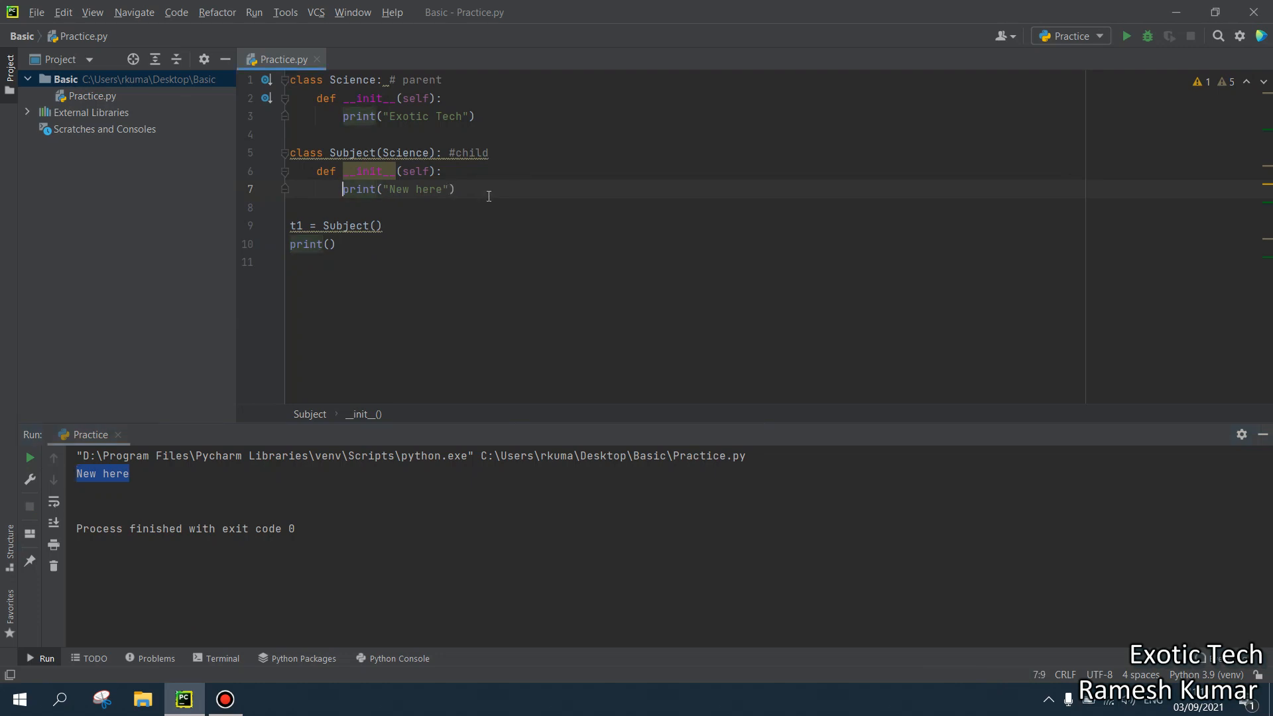
Restore the super().__init__() call and rerun so both 'Exotic Tech' and 'New here' print.
{"action": "left_click", "coordinate": [292, 263]}
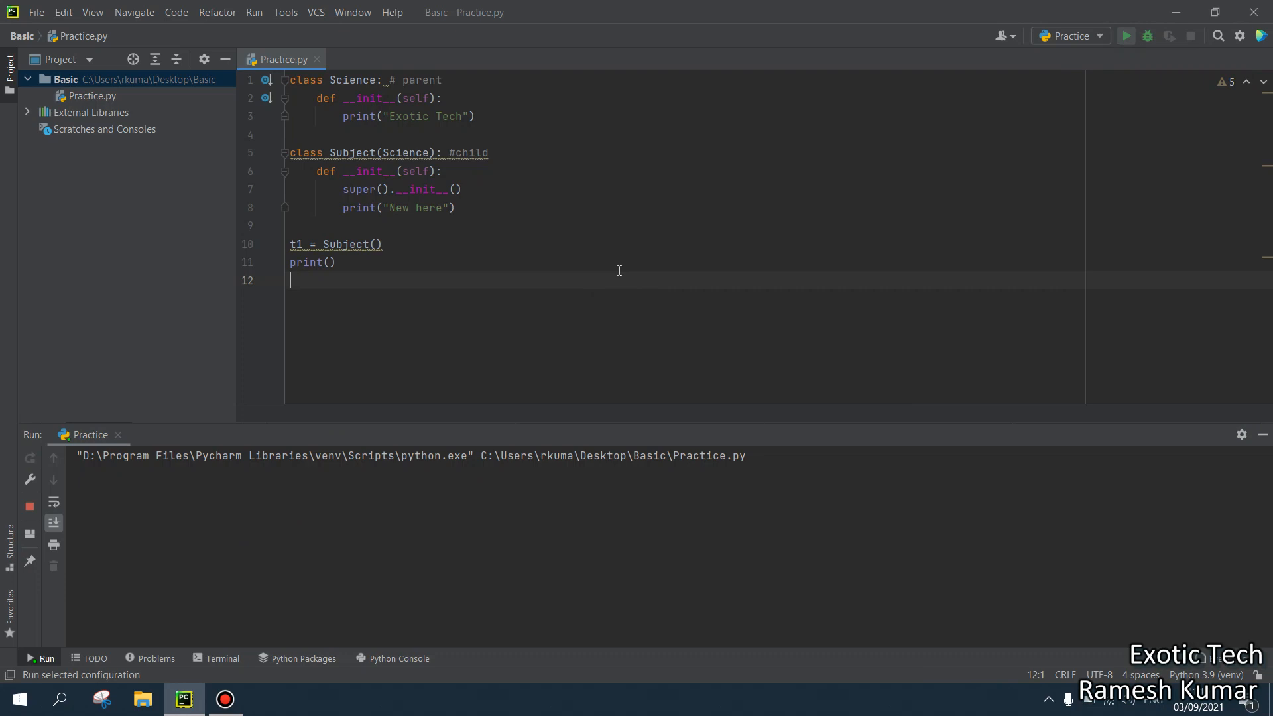
{"action": "left_click", "coordinate": [1125, 35]}
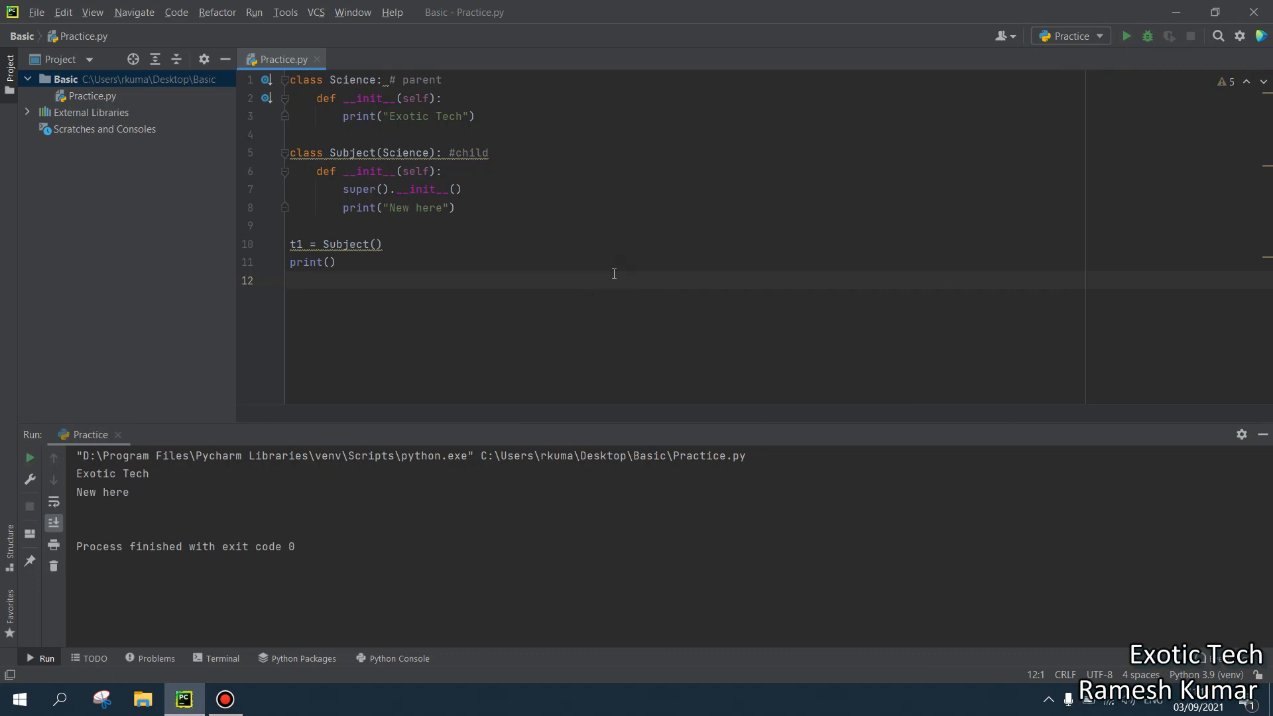